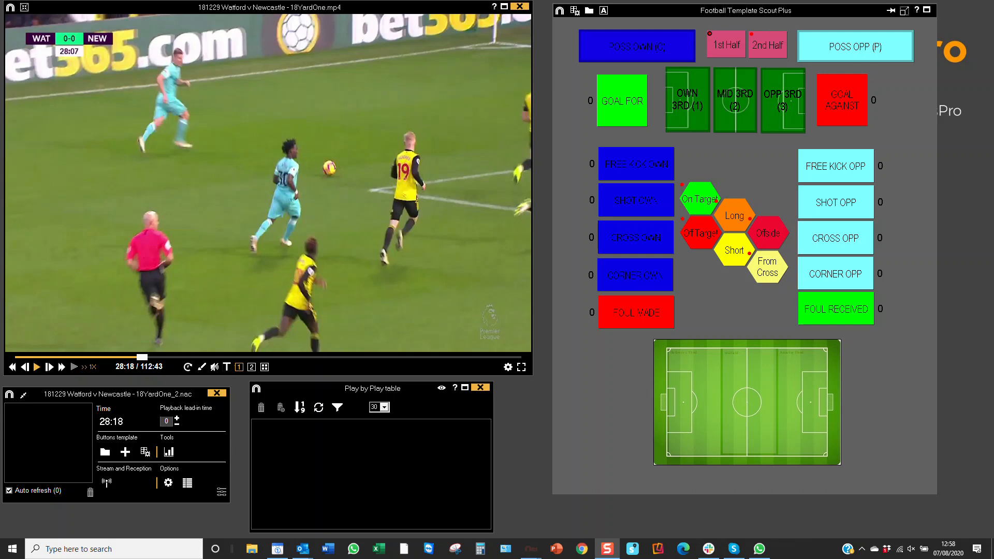
mouse_move(237, 372)
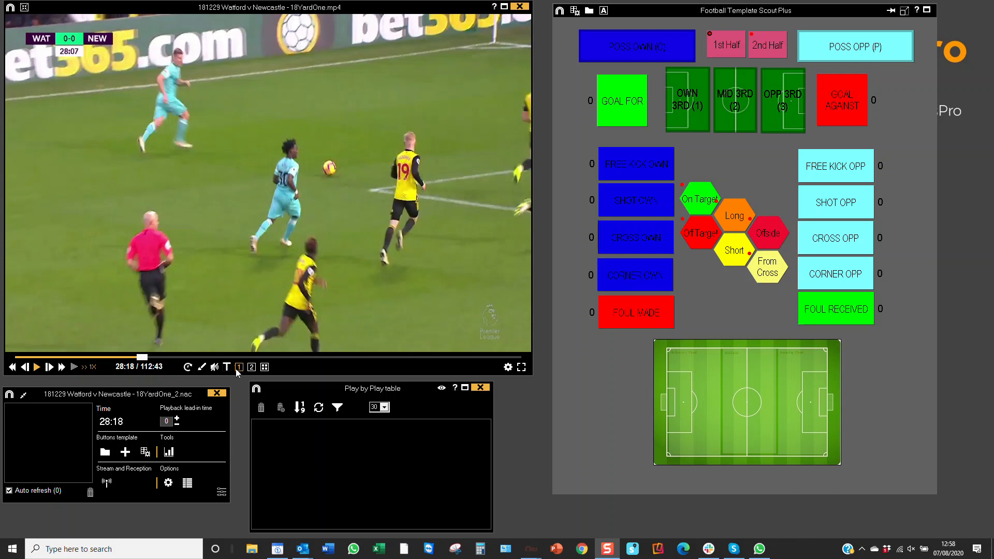
Cycle through the camera views (angle 2, side by side, angle 2 only), then return to angle 1
click(252, 367)
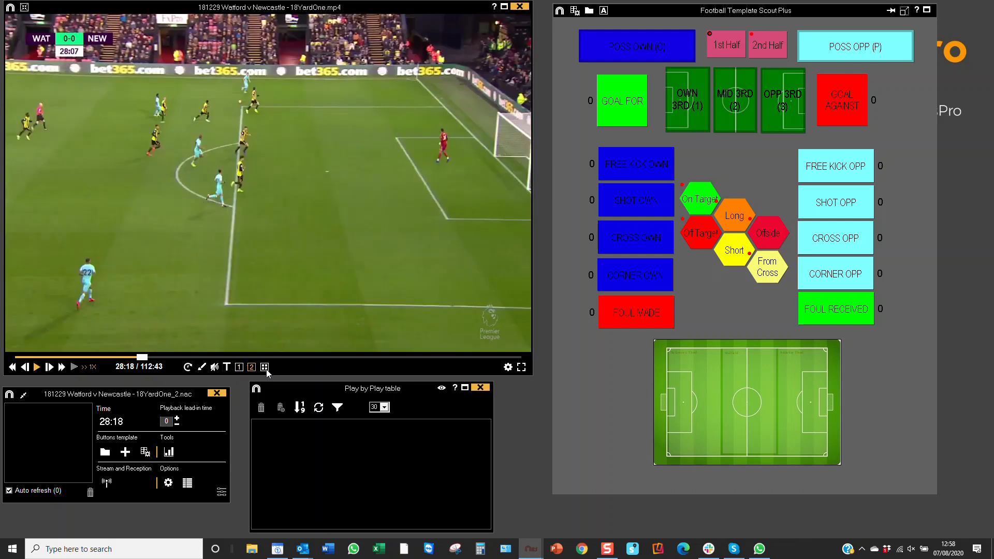
click(264, 367)
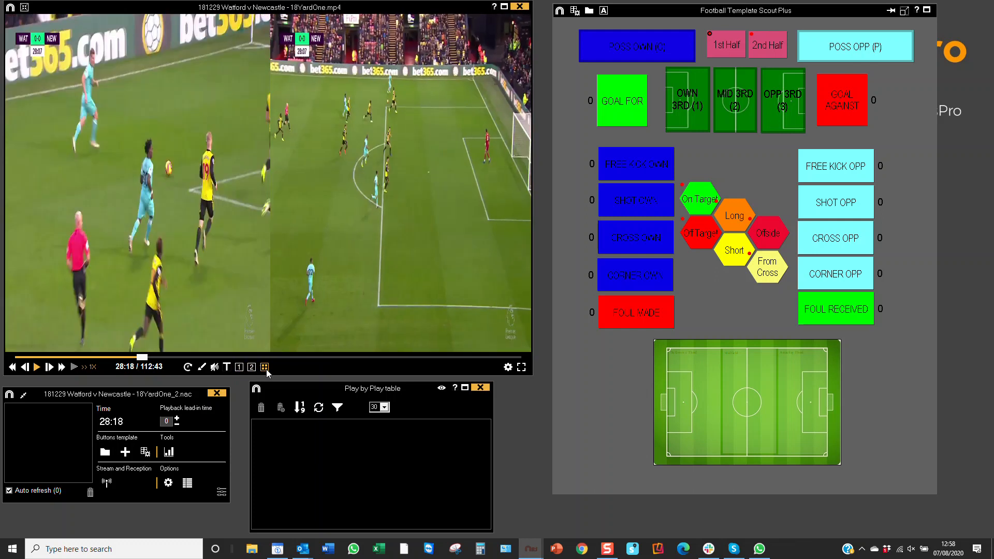
click(240, 366)
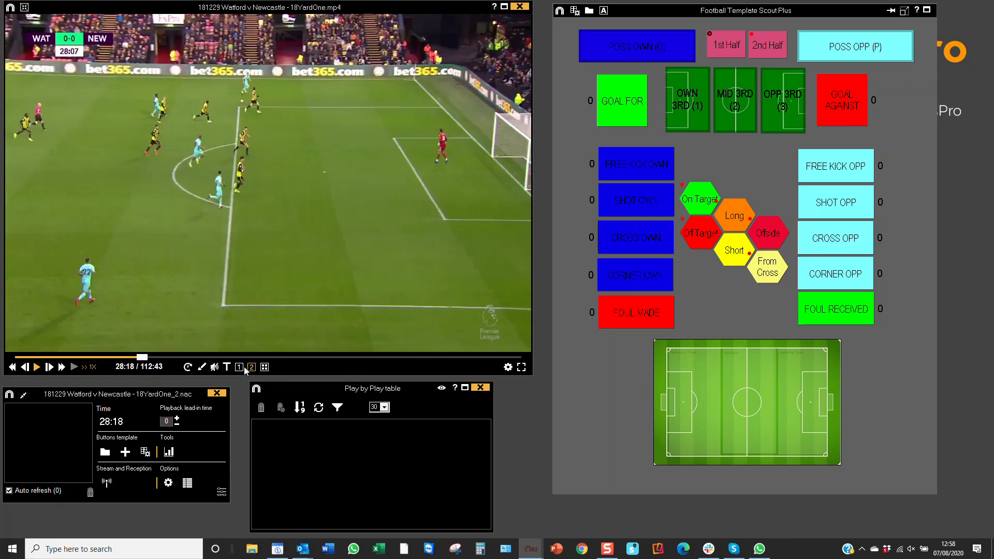
click(251, 367)
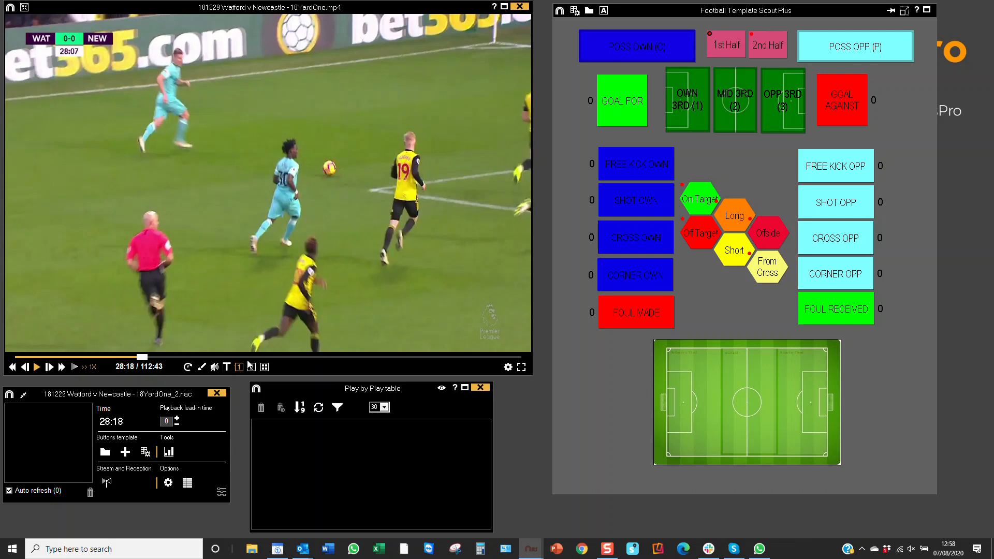
click(251, 367)
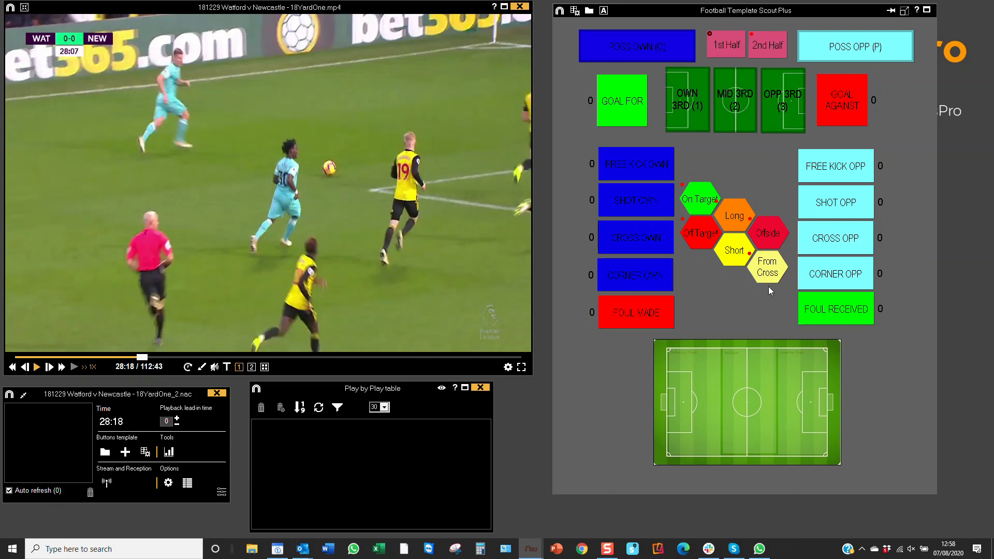
Tag own possession, opponent possession and an own-team shot at 28:18
click(637, 46)
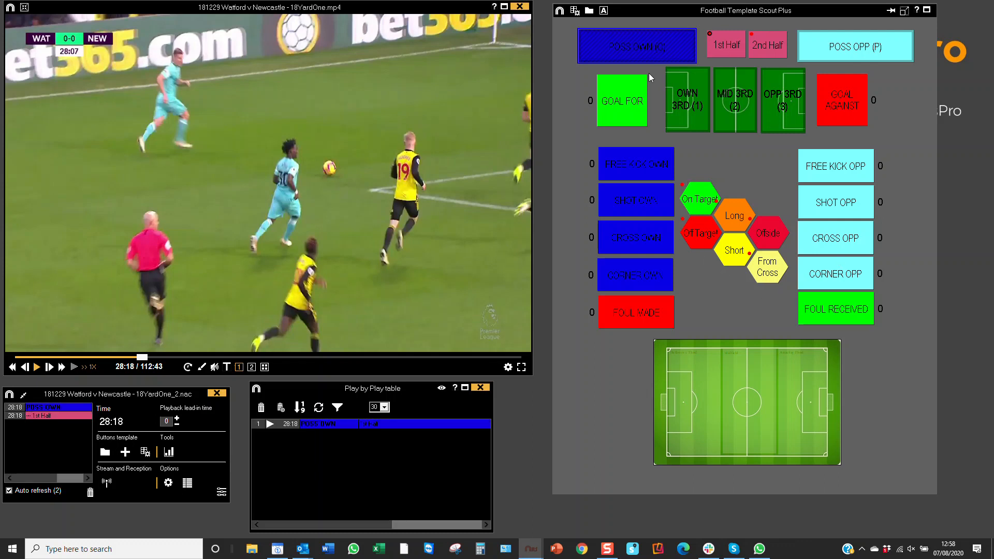
click(855, 46)
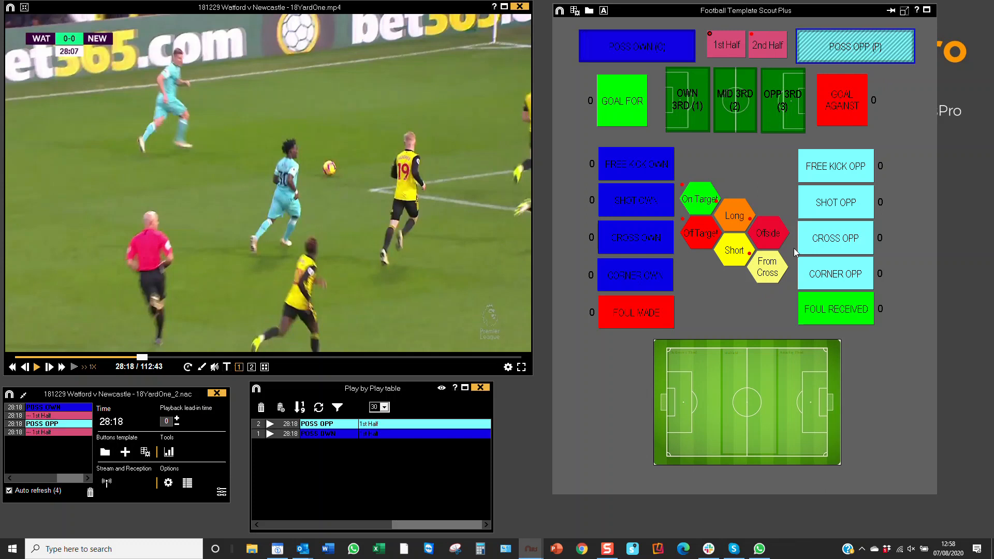
mouse_move(638, 207)
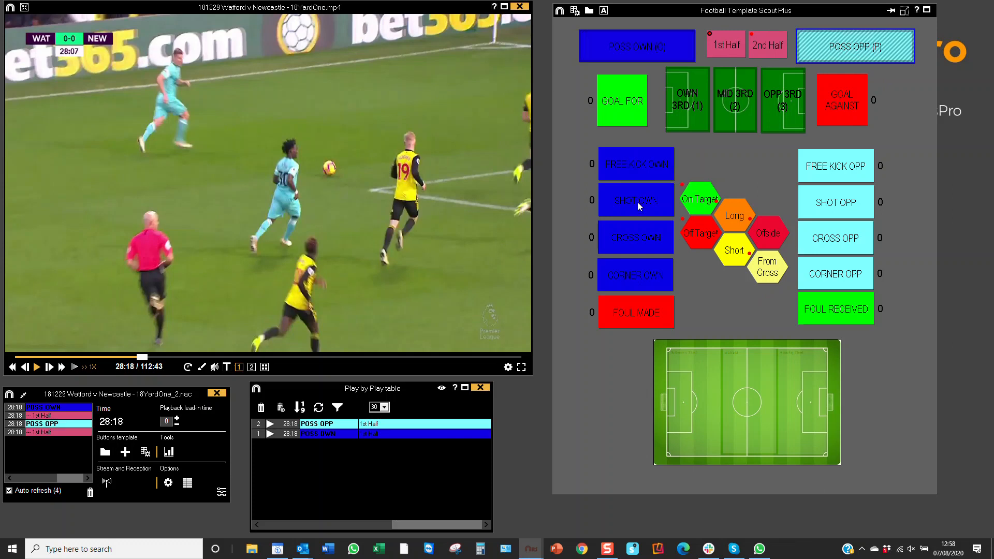
click(636, 198)
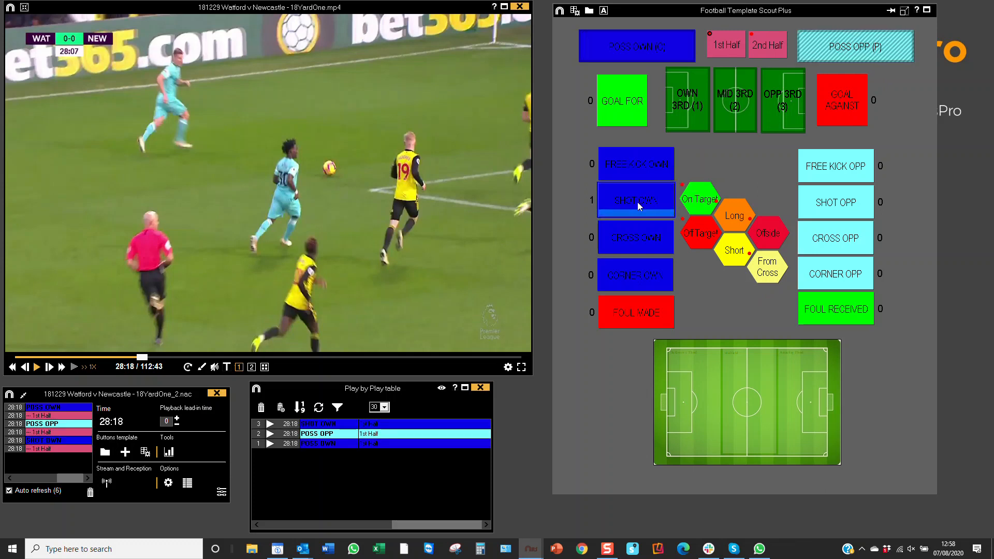
click(636, 200)
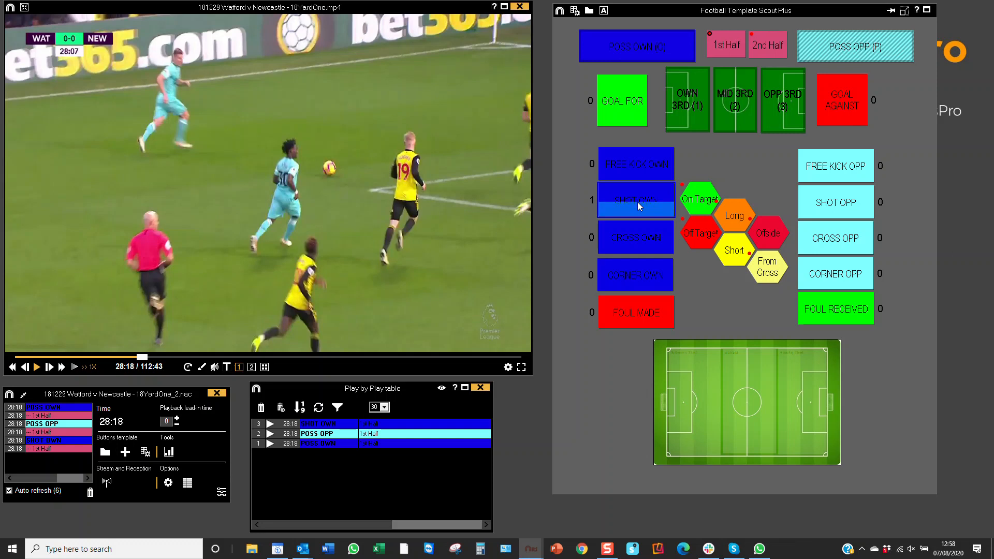
click(636, 199)
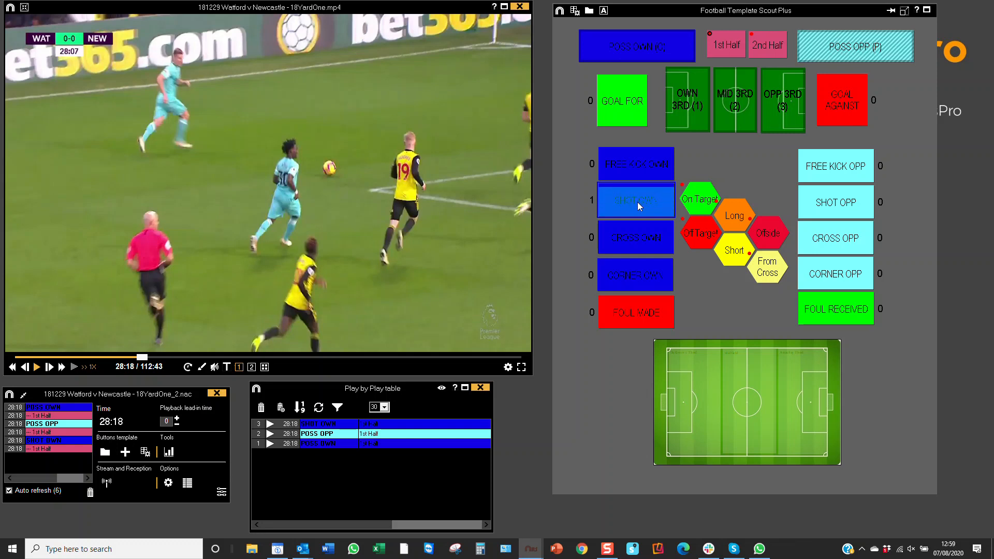
click(636, 200)
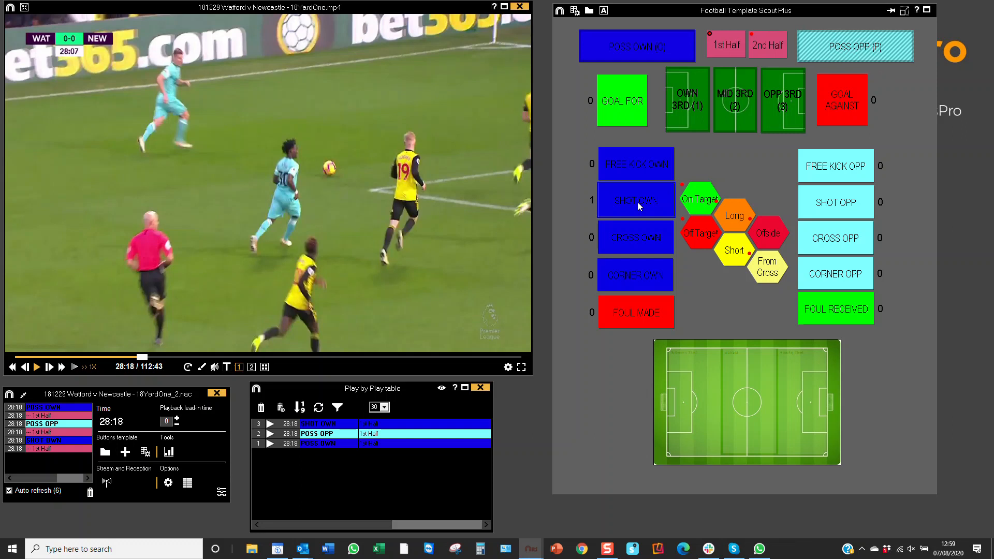
mouse_move(365, 220)
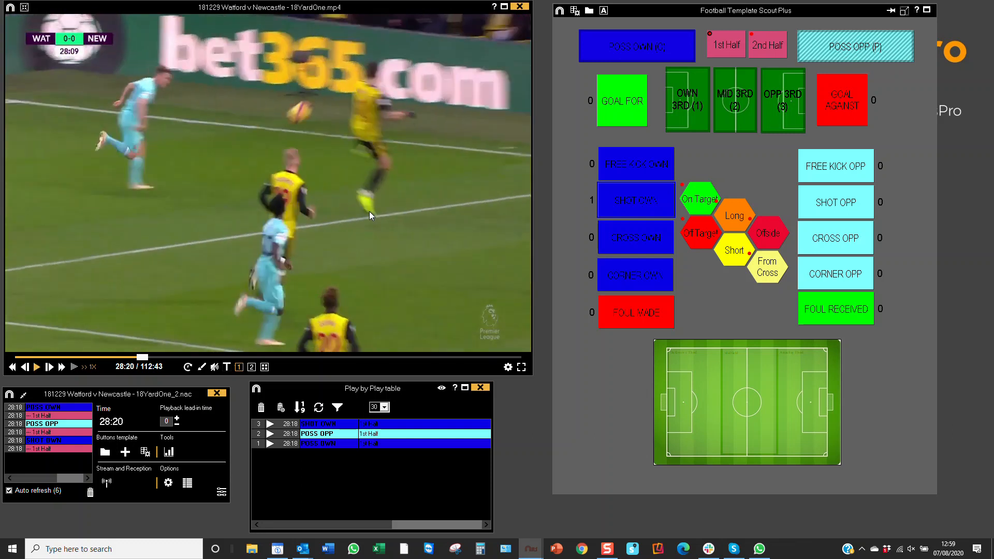
Play on to the 28:23 goalmouth action and tag another own-team shot
click(36, 367)
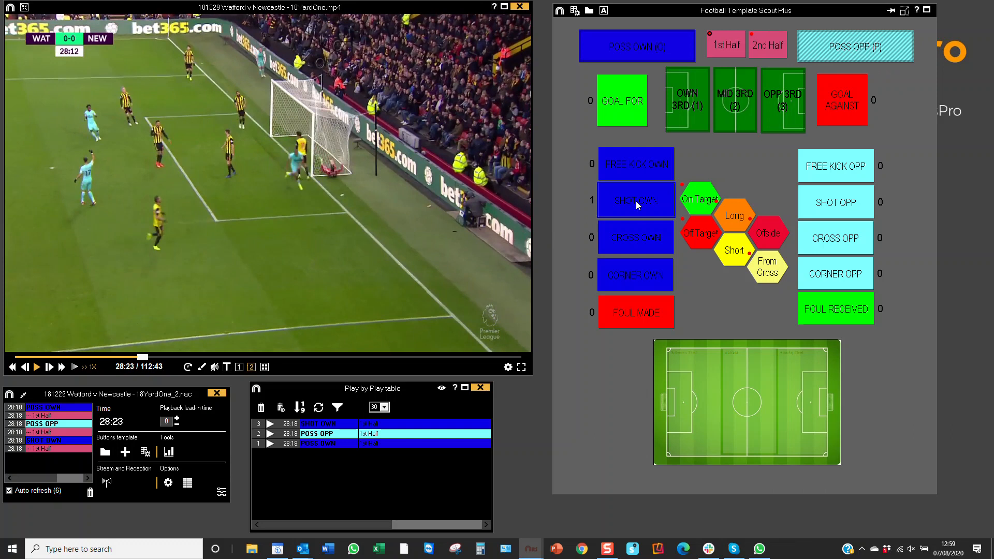
click(700, 199)
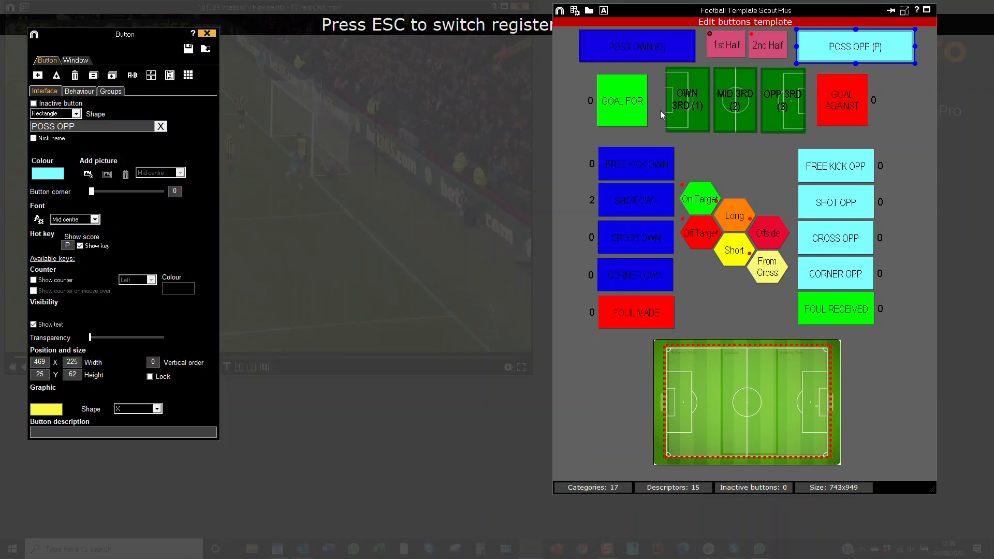
Review the On Target and SHOT OWN buttons, then give Off Target a red circle graphic
click(700, 199)
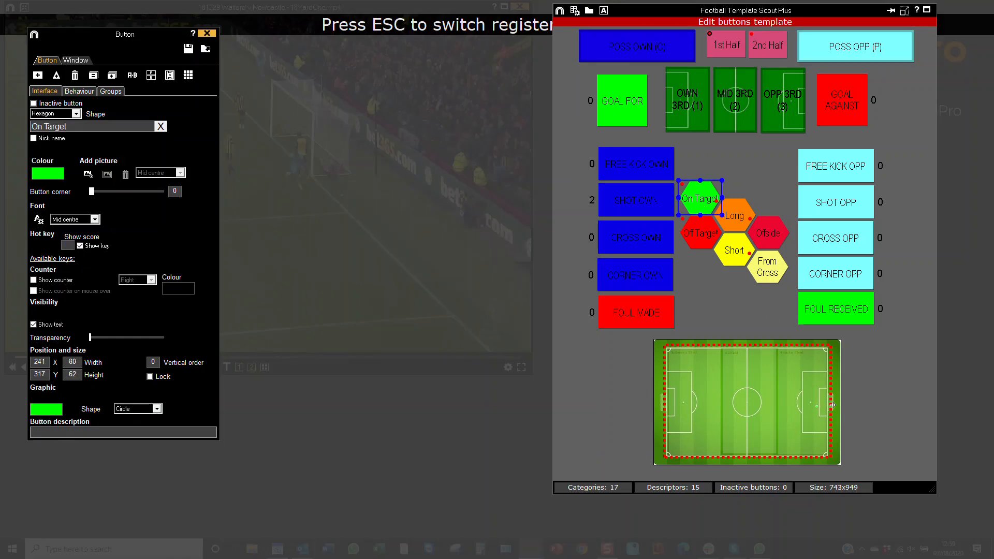
click(636, 199)
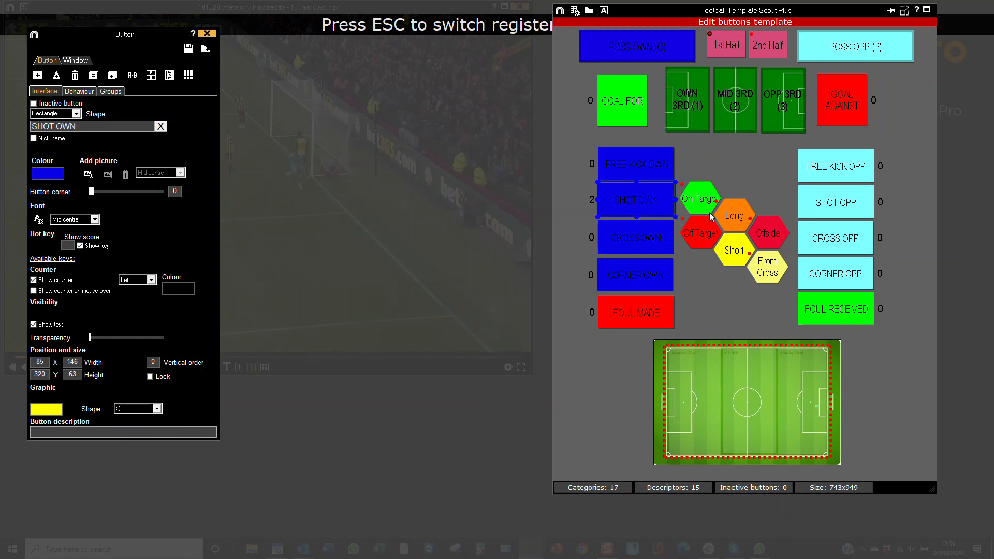
click(701, 232)
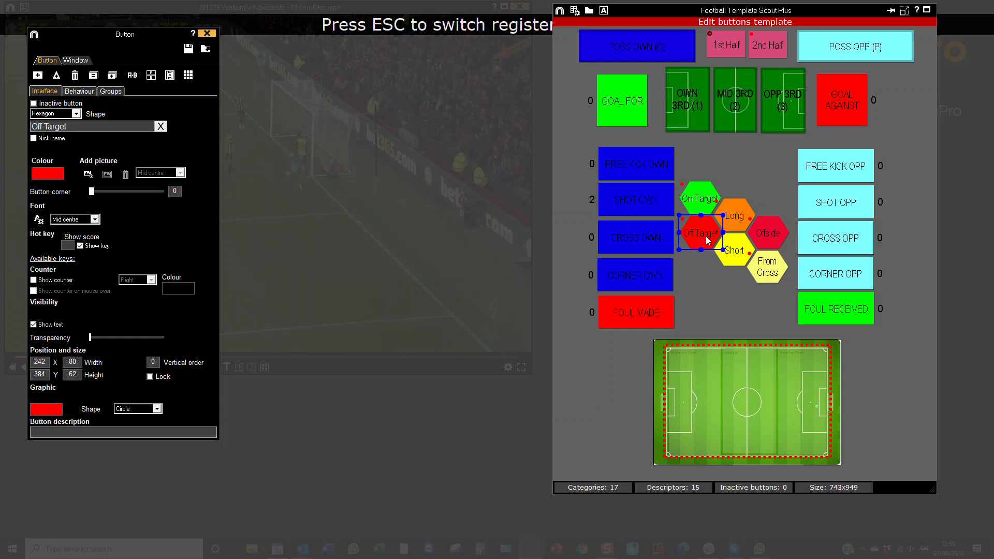
mouse_move(632, 235)
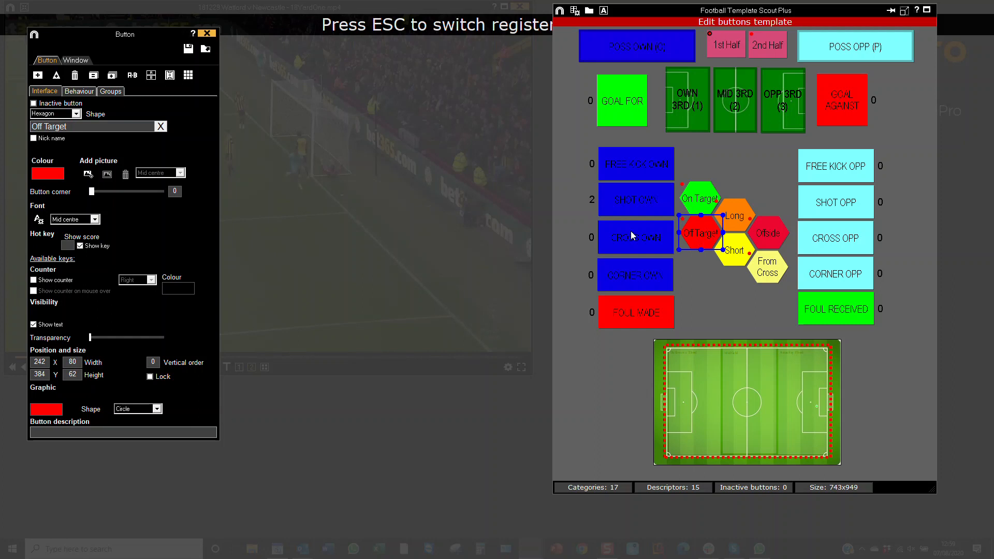
click(635, 199)
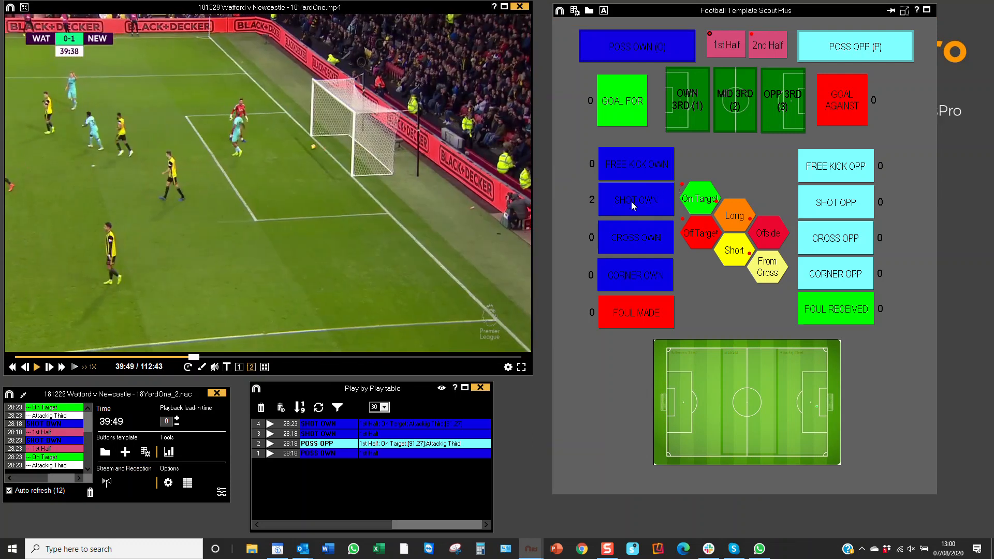
Tag a third own-team shot at 39:49 and mark it near the goal
click(700, 198)
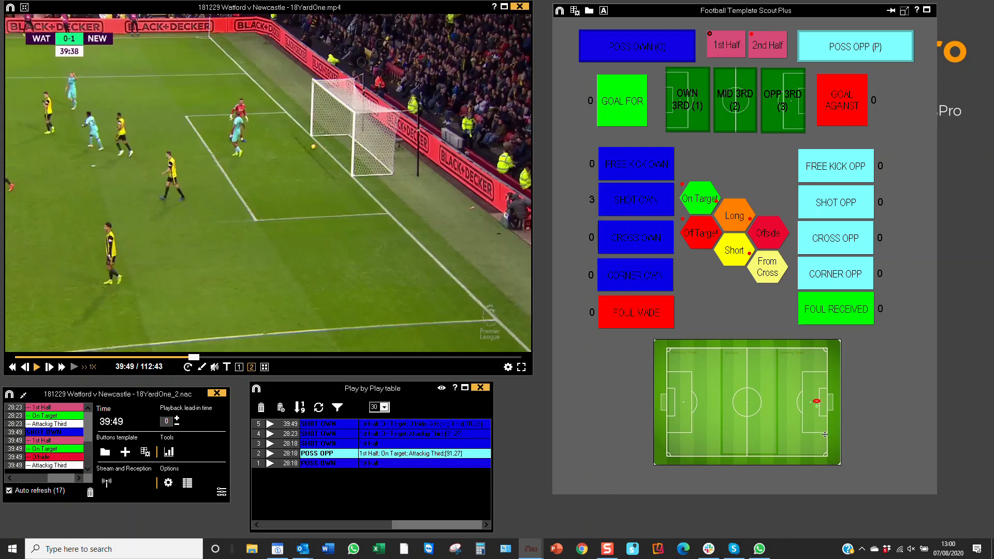
mouse_move(452, 320)
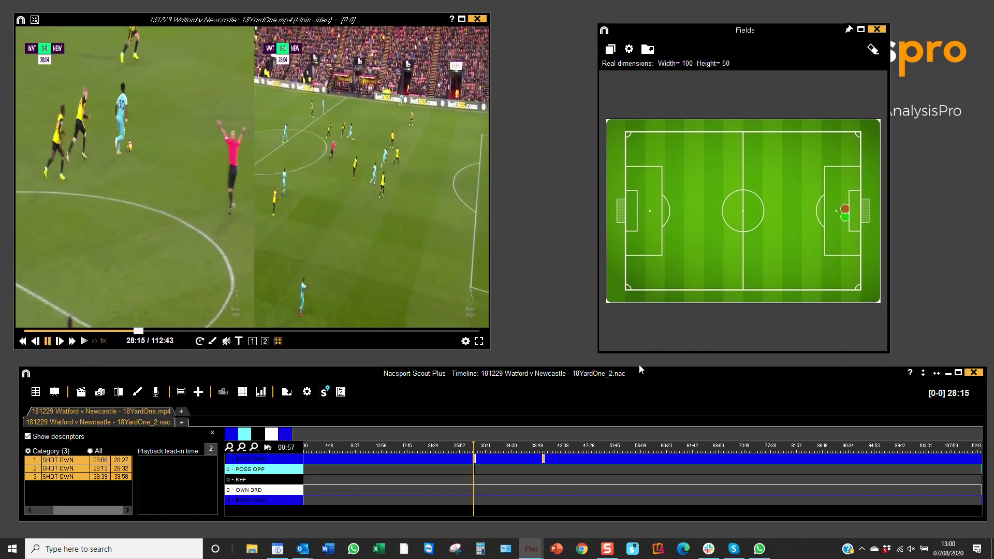
Pause the match video and start a new empty presentation
click(48, 341)
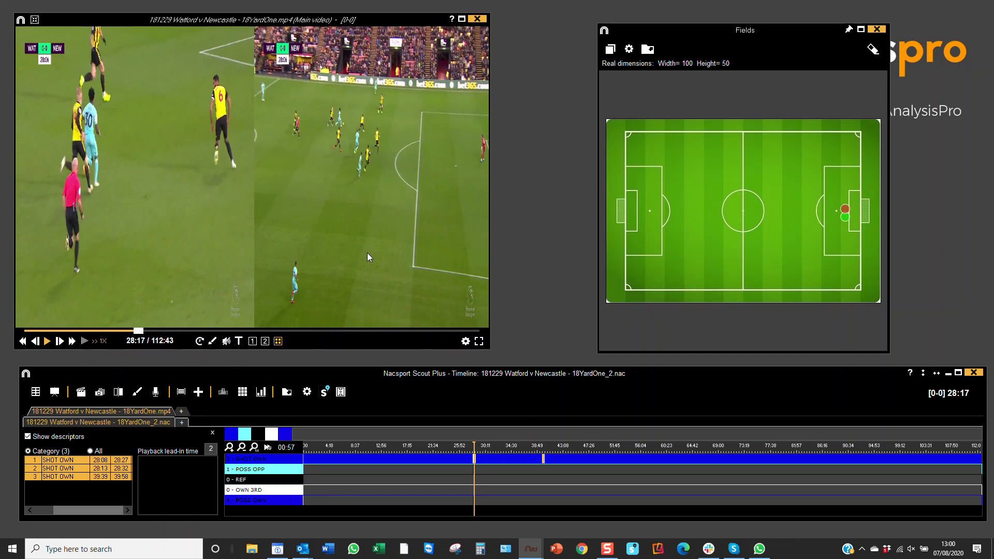
mouse_move(56, 392)
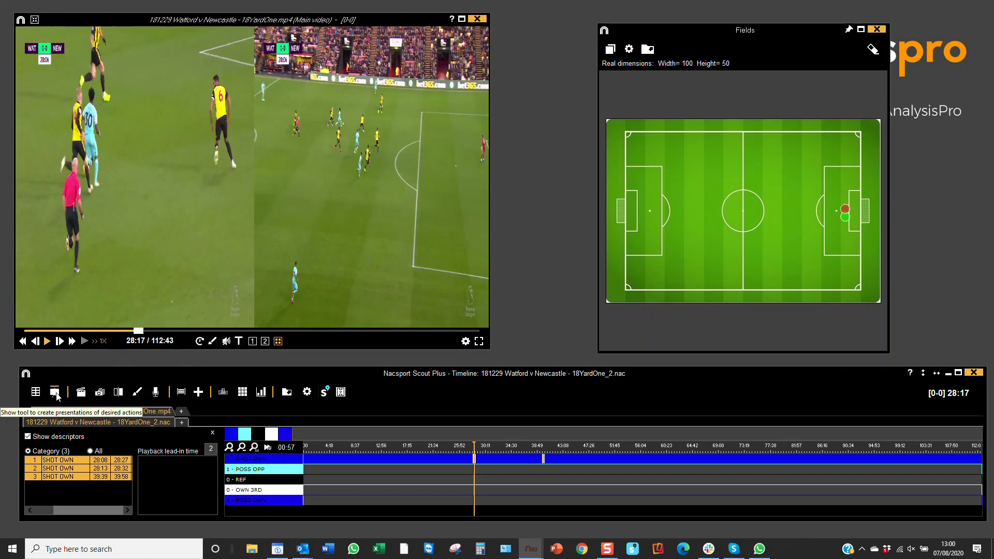
click(54, 392)
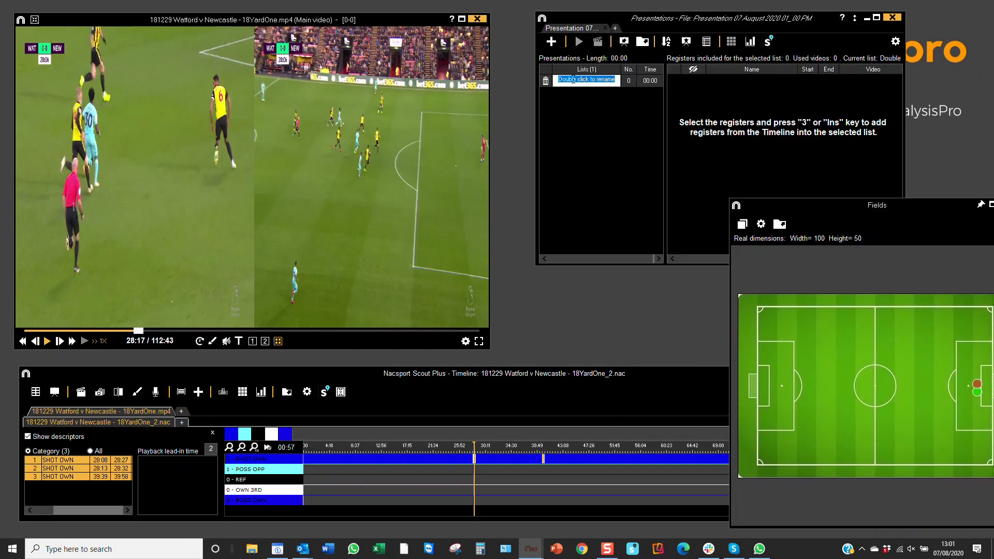
Rename the first list SHOT ON and add a second list named SHOT OFFSIDE
text(SHOT ON)
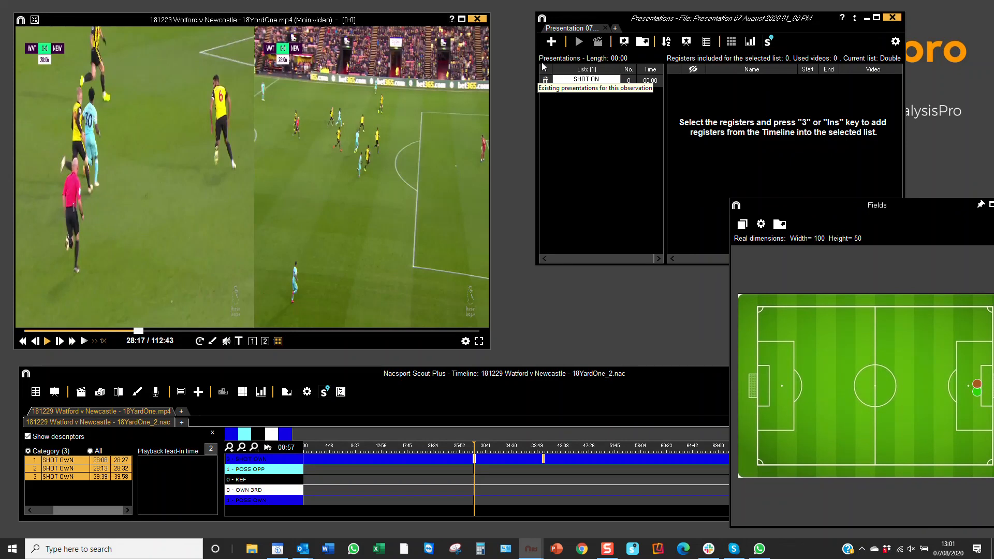
click(550, 41)
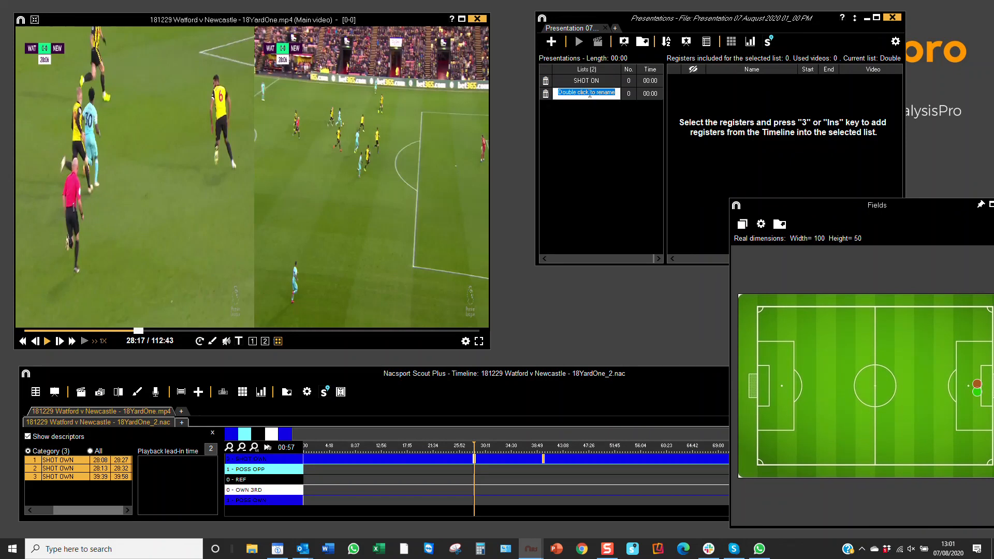
text(SHOT O)
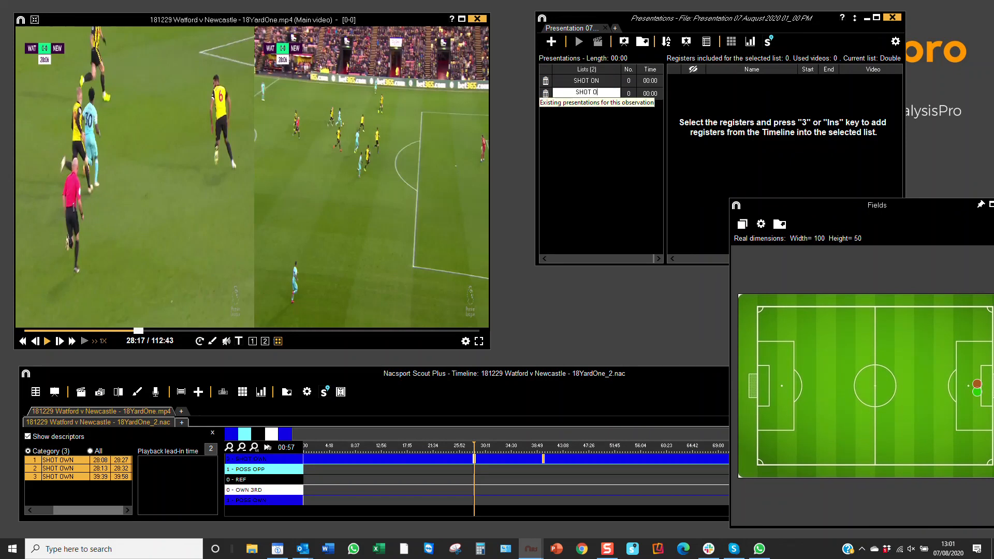
text(FFSIDE)
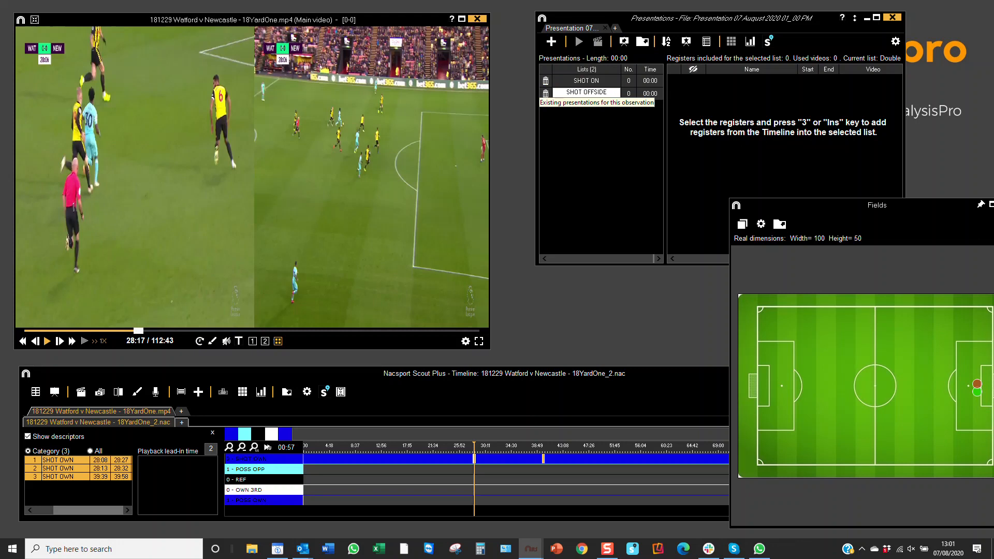
click(584, 81)
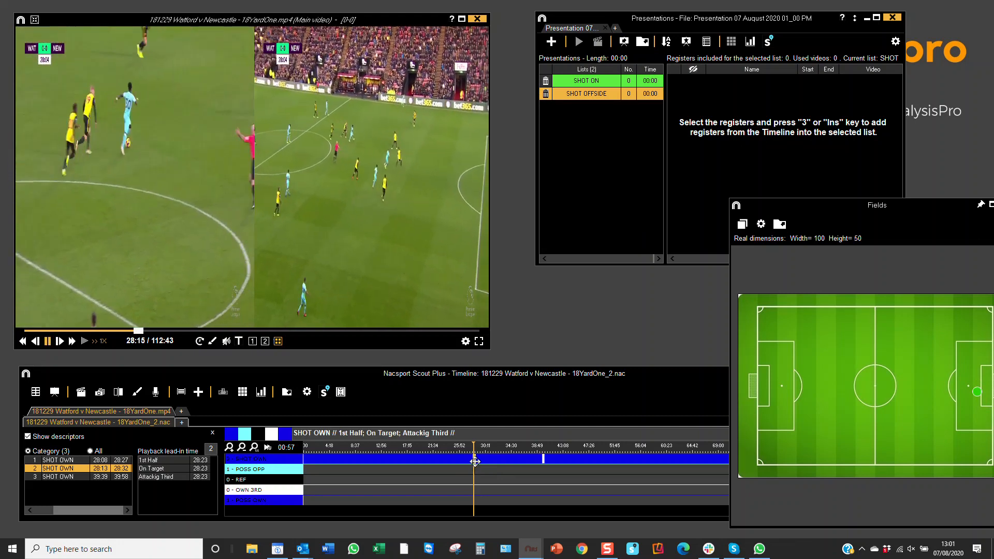
Put the 28:13 own shot in SHOT ON and a shot in SHOT OFFSIDE, then close the field map
click(586, 81)
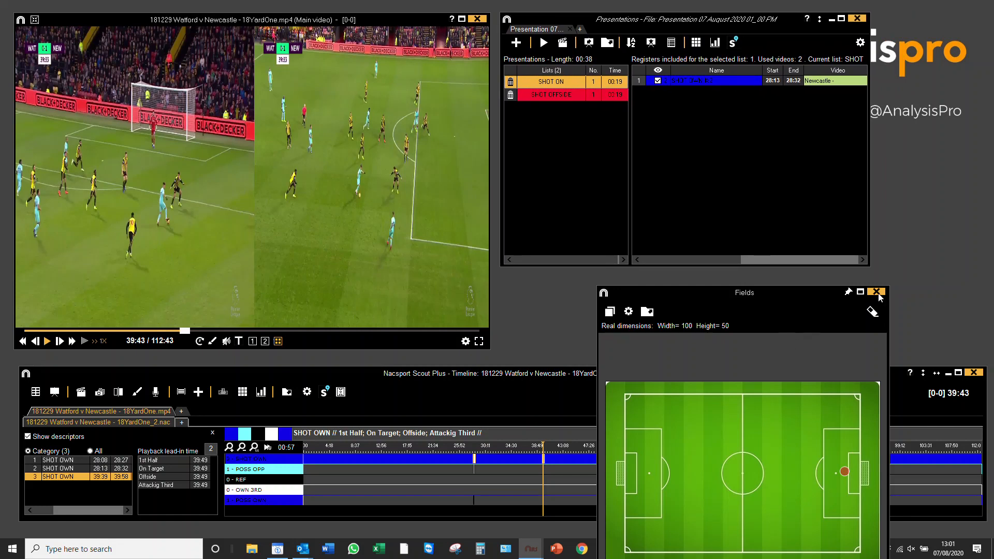
click(878, 292)
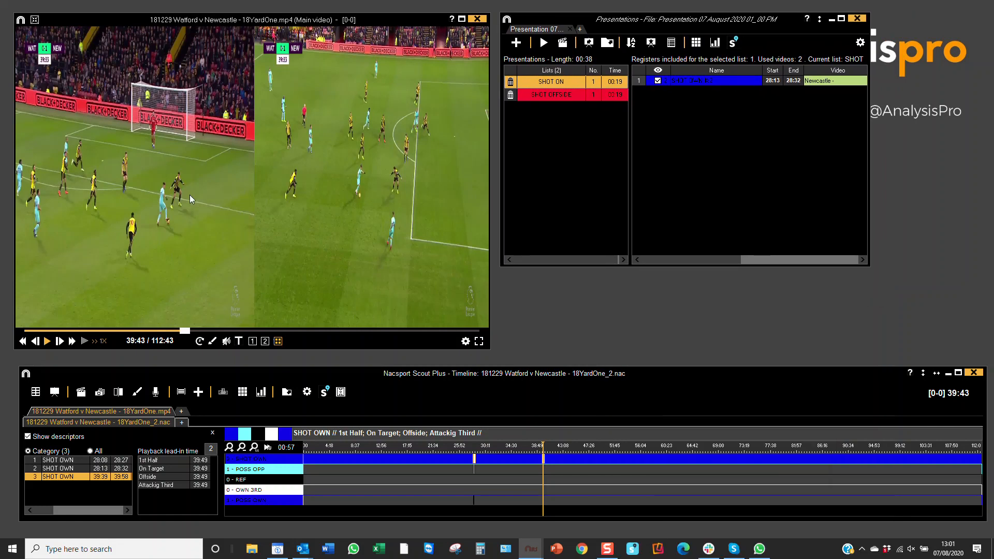
mouse_move(336, 213)
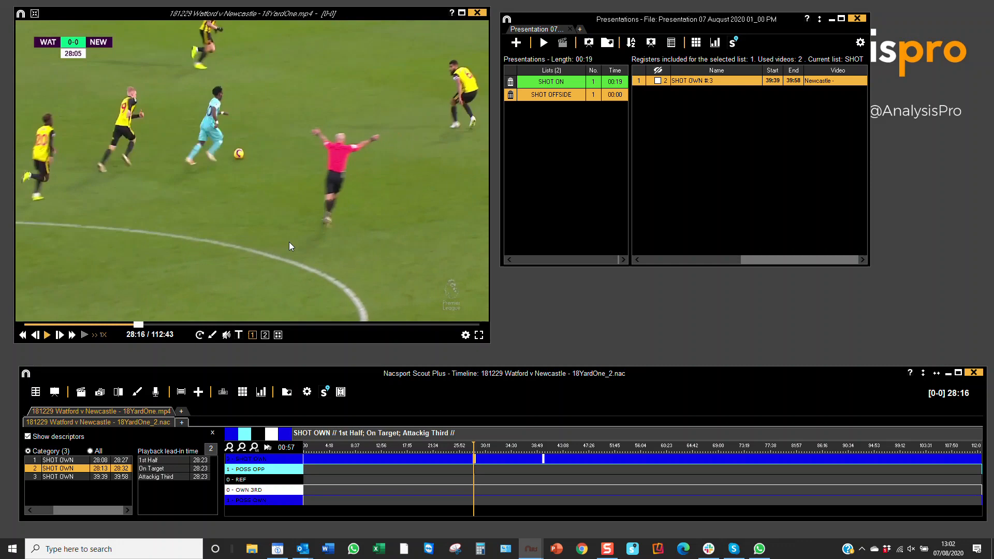
mouse_move(311, 240)
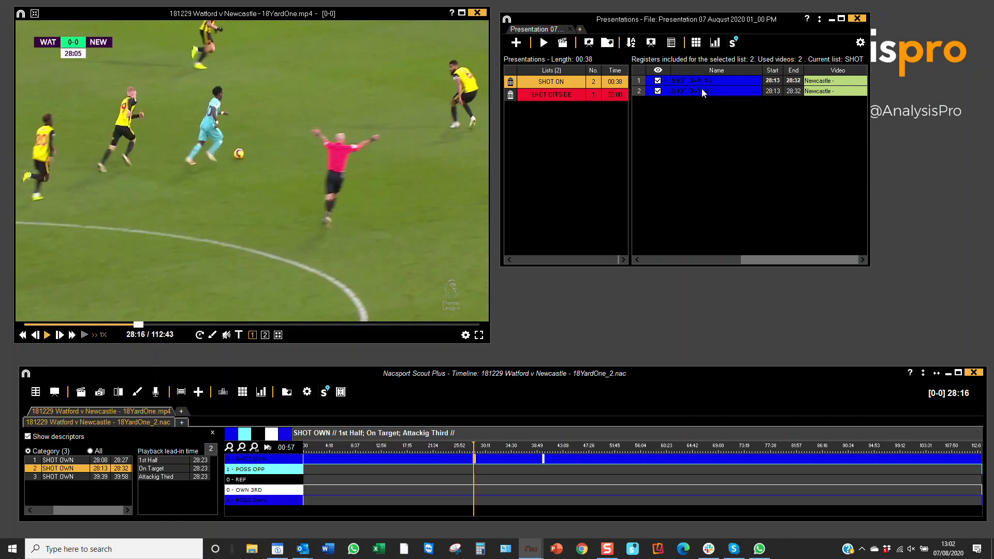
Add each shot's second-camera clip to its list, leaving only the second SHOT OFFSIDE clip ticked
click(710, 91)
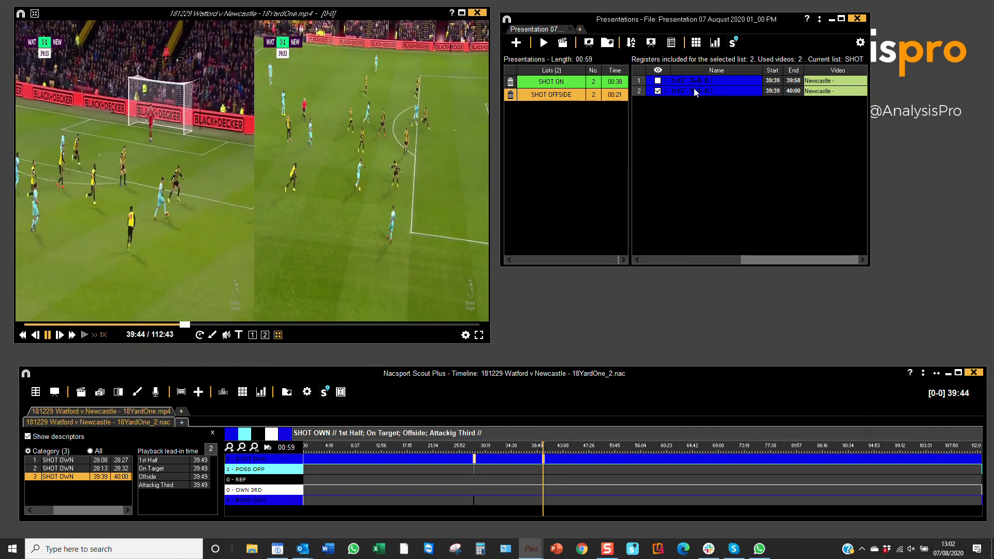
click(697, 81)
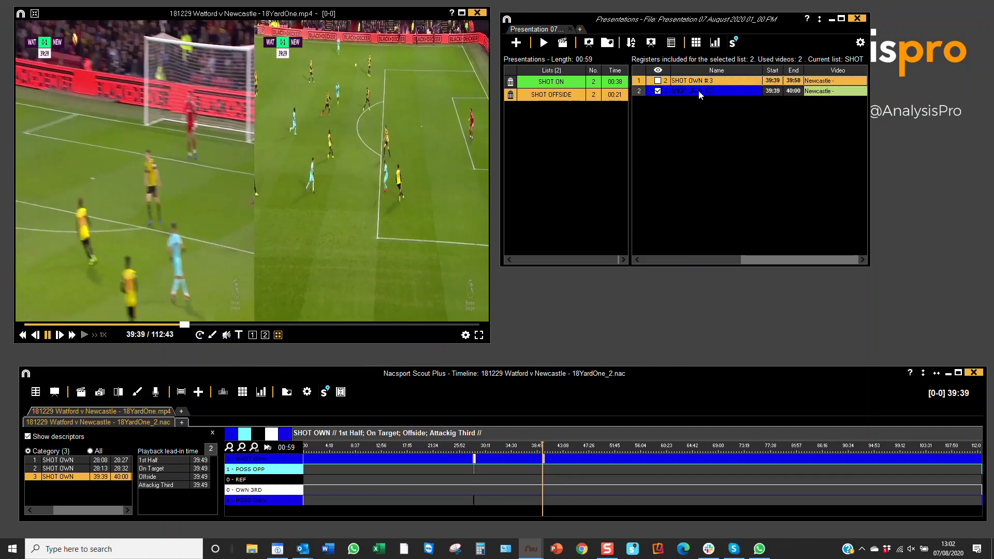